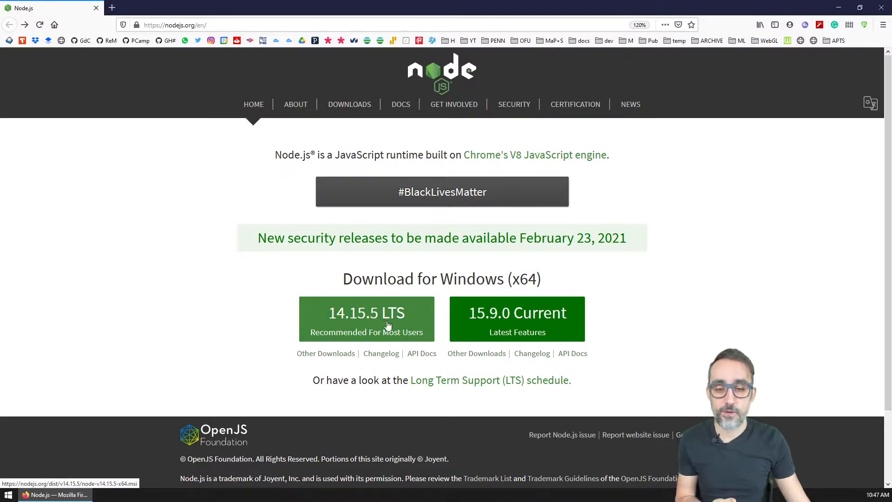
Download and save the Node.js 14.15.5 LTS Windows installer from nodejs.org
left_click(367, 319)
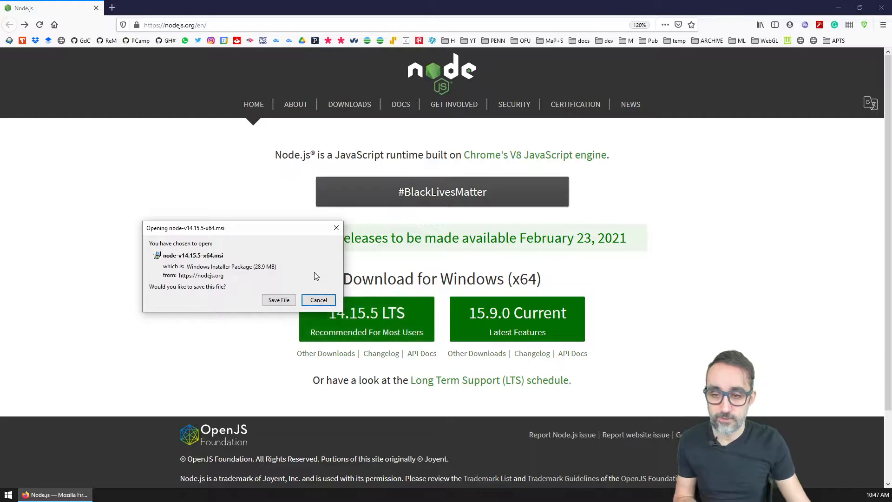
left_click(278, 300)
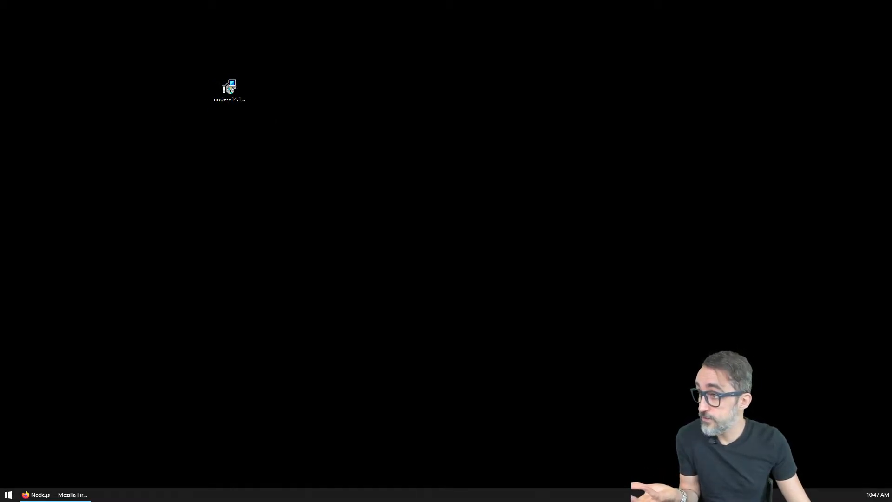
Launch the installer and keep the default folder C:\Program Files\nodejs\
double_click(229, 88)
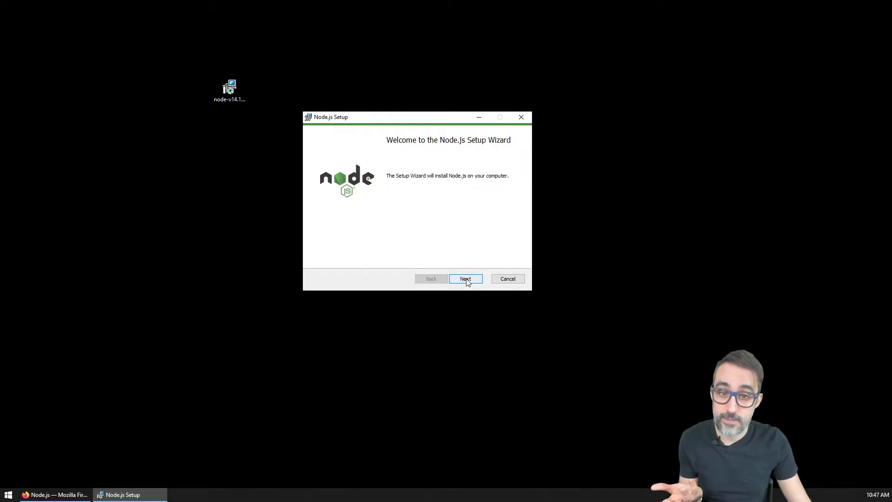
left_click(465, 279)
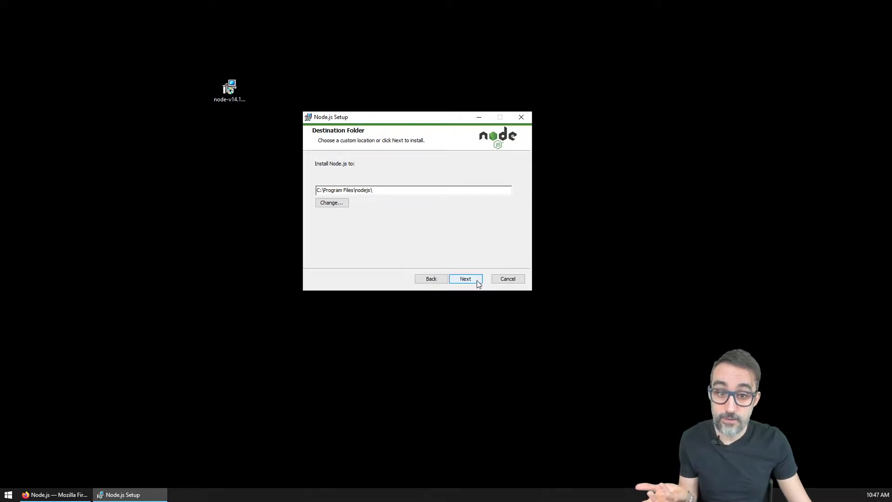
left_click(466, 278)
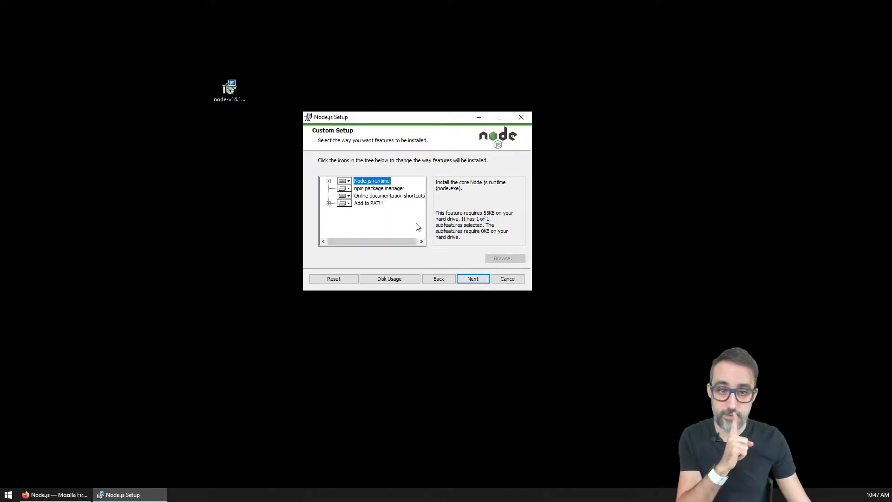
Review the feature tree: Node.js runtime, npm package manager, documentation shortcuts, Add to PATH
left_click(328, 181)
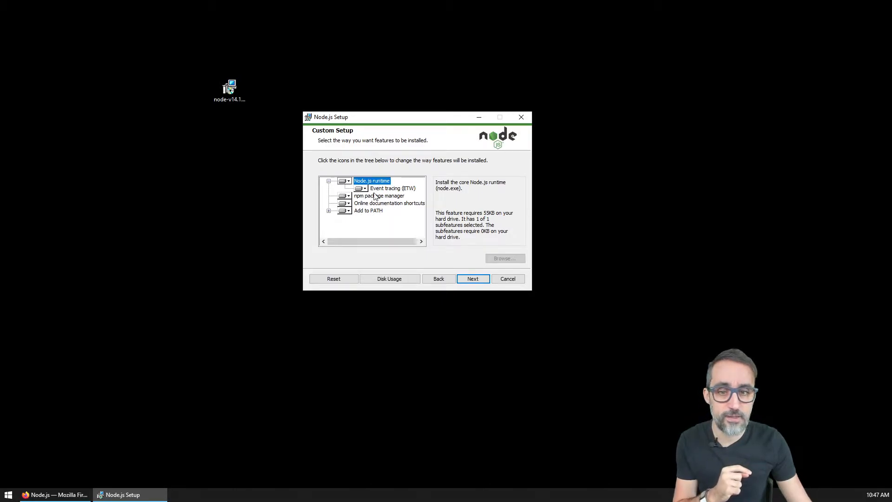
left_click(380, 195)
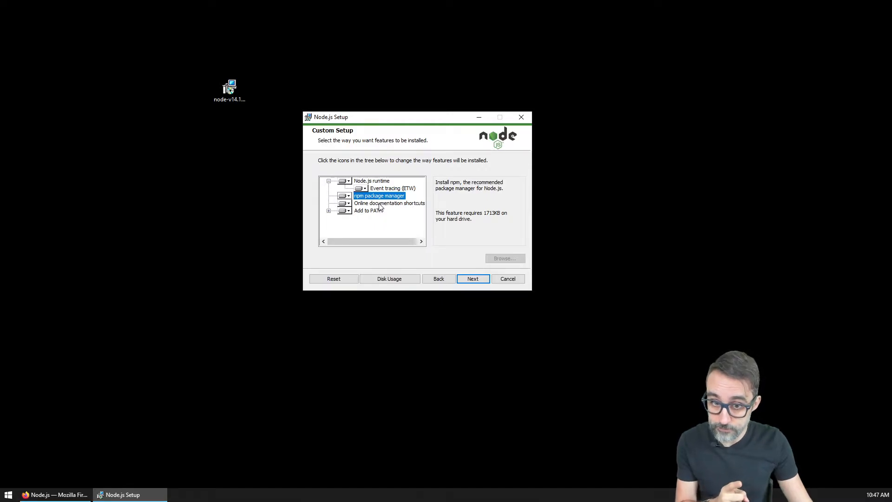
left_click(390, 204)
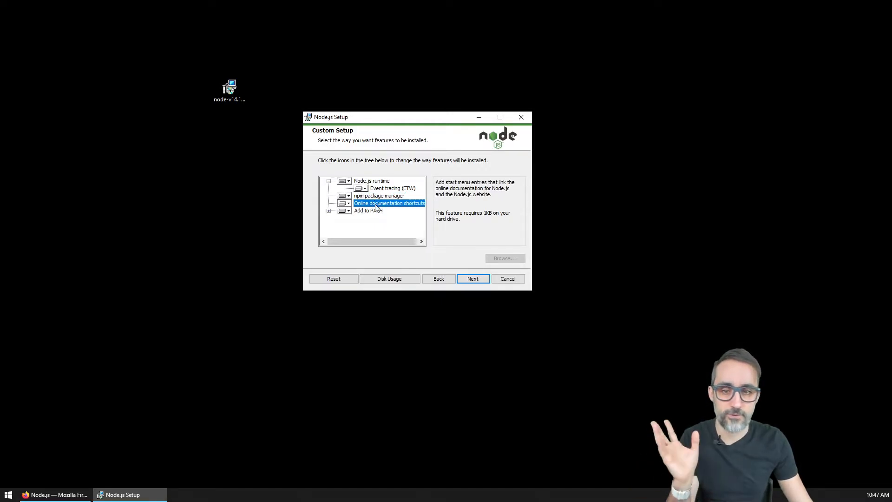
left_click(368, 210)
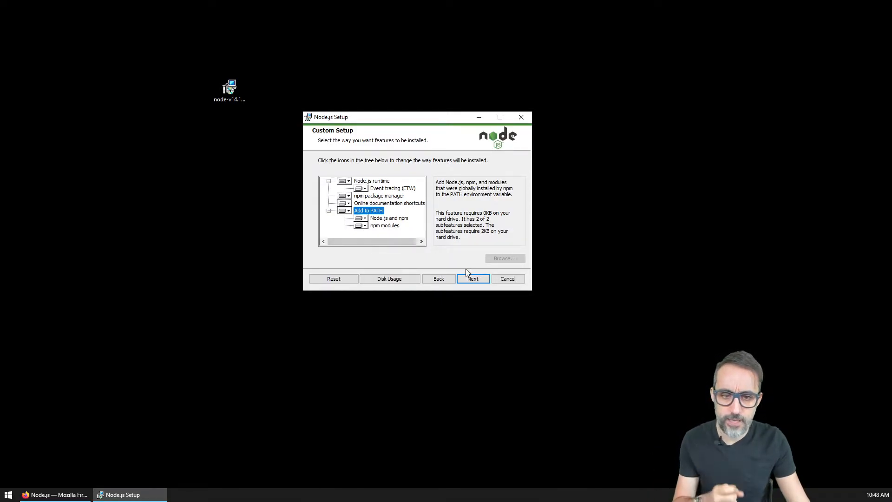
Accept the default features and leave automatic native-tools installation unchecked
left_click(473, 278)
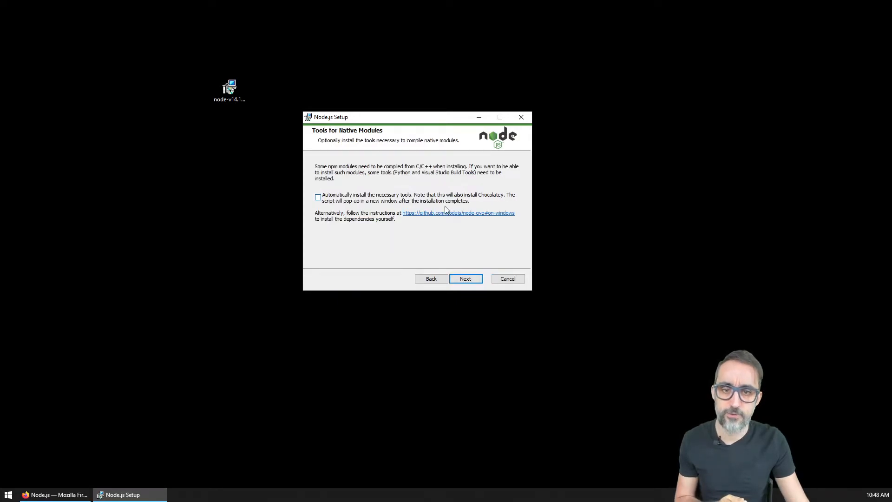
mouse_move(351, 165)
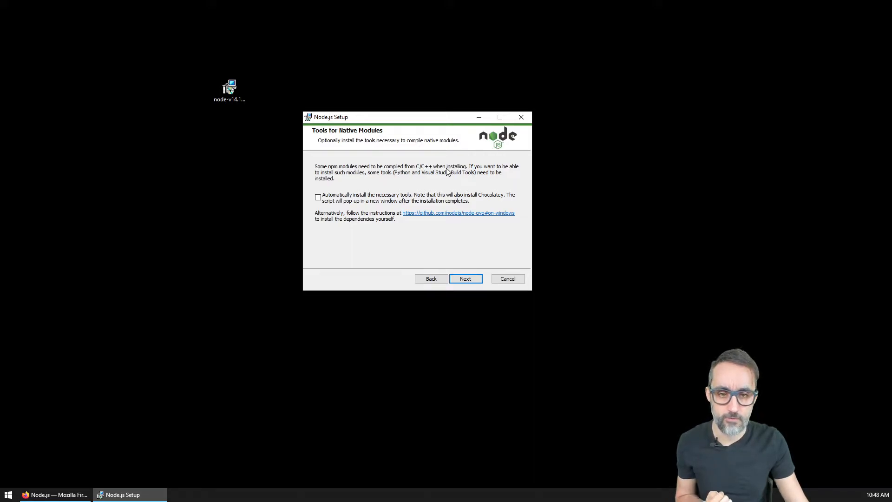
mouse_move(486, 175)
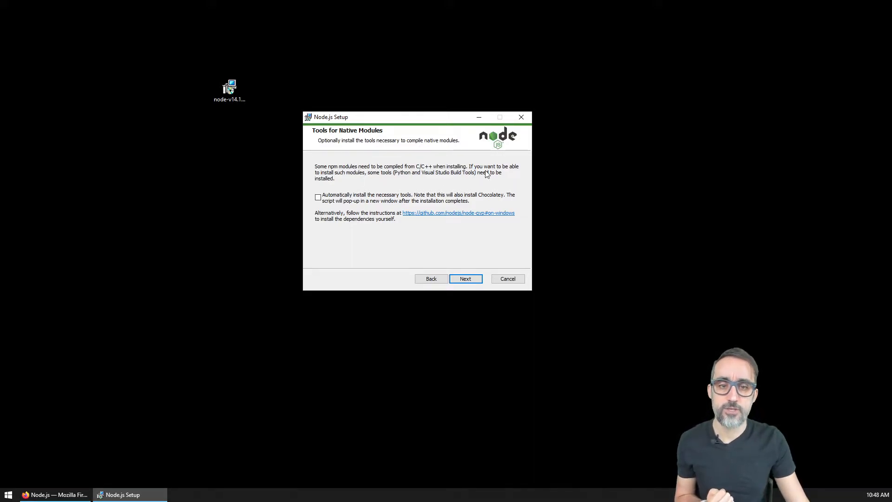
mouse_move(440, 181)
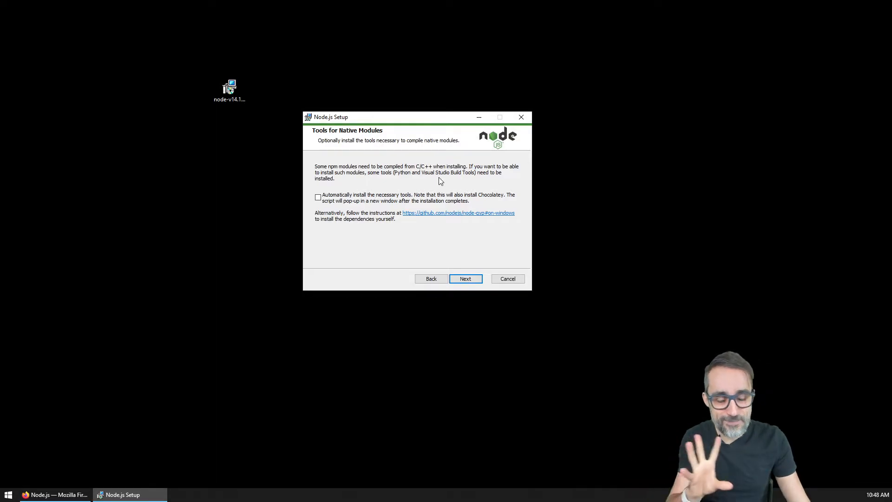
left_click_drag(399, 117, 429, 126)
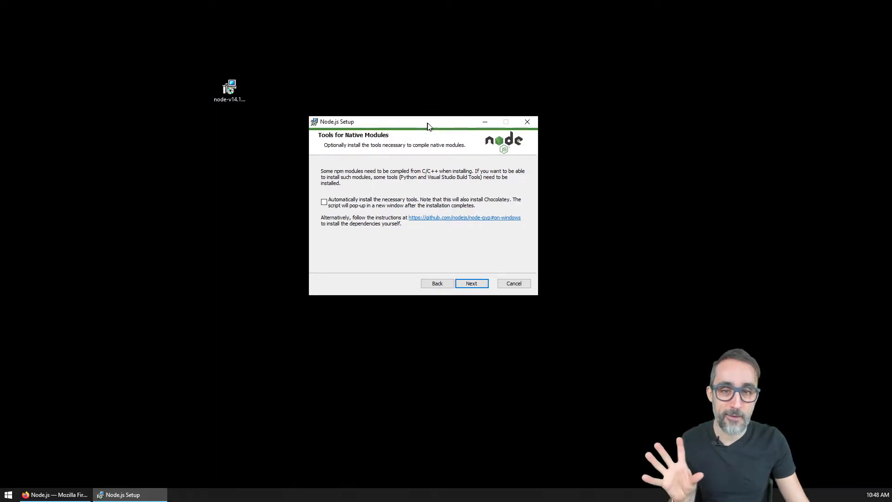
left_click_drag(429, 121, 440, 137)
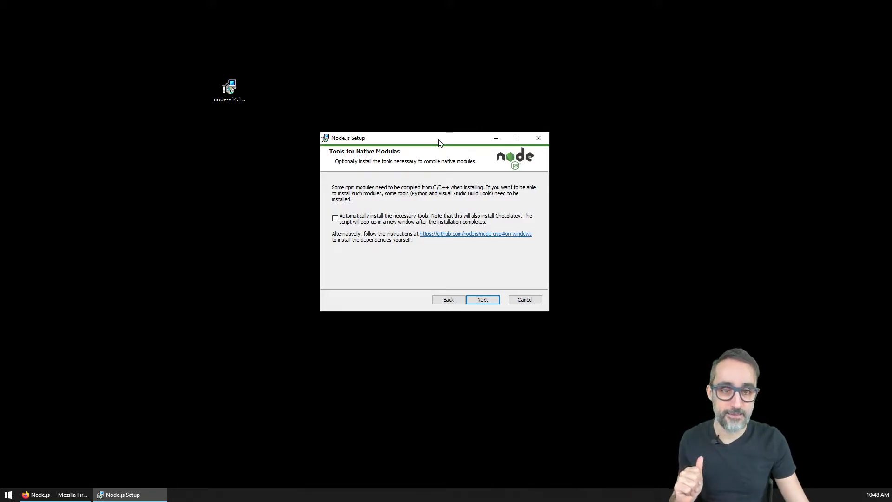
mouse_move(409, 199)
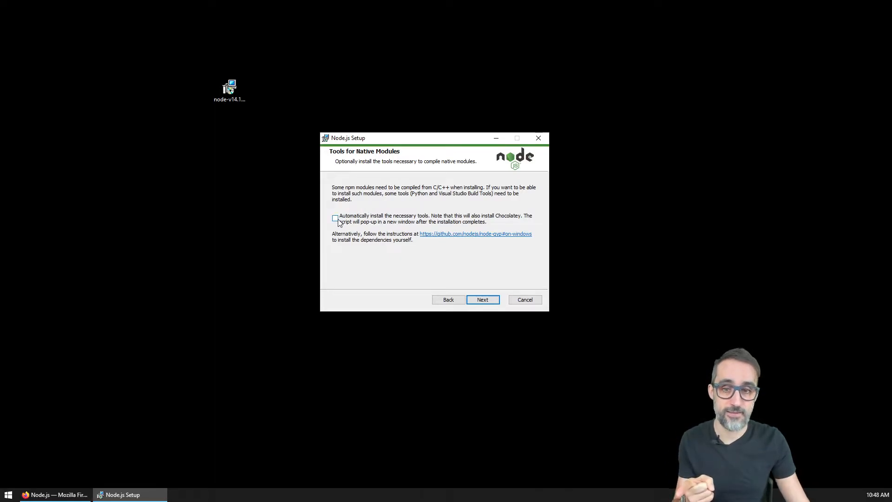
mouse_move(361, 229)
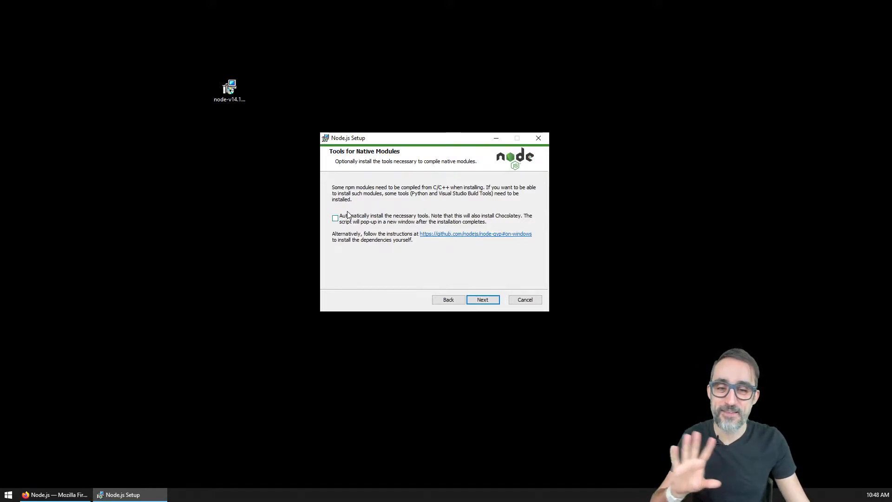
Skip the native module tools and start installing Node.js
left_click(482, 300)
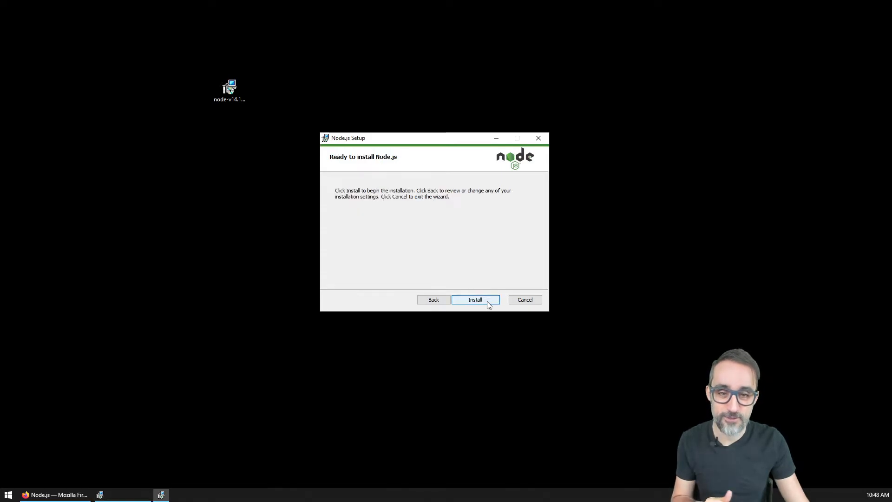
left_click(475, 300)
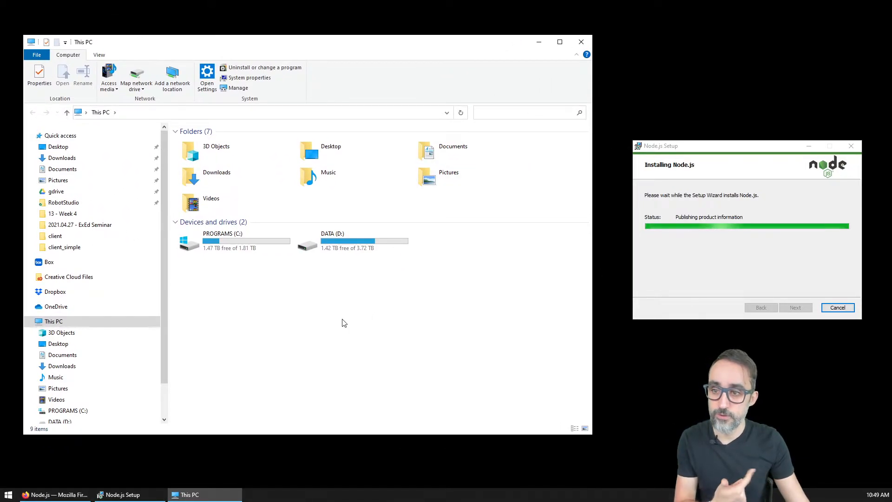
Reach Environment Variables via This PC properties and Advanced system settings
right_click(54, 280)
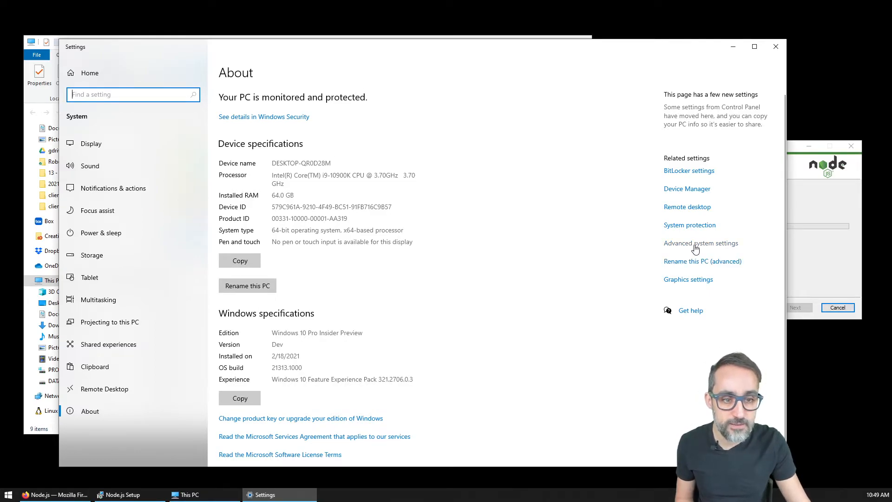
left_click(700, 243)
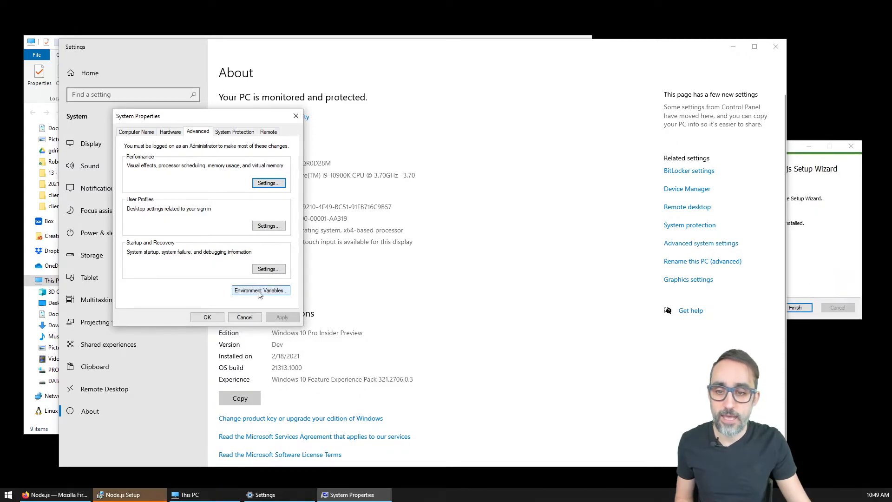
left_click(261, 290)
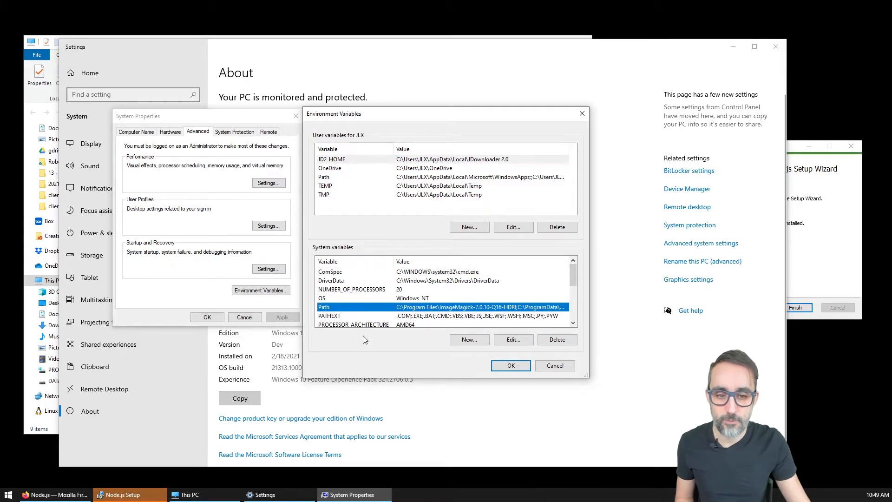
Confirm C:\Program Files\nodejs\ is in the system Path and close the dialogs
left_click(513, 340)
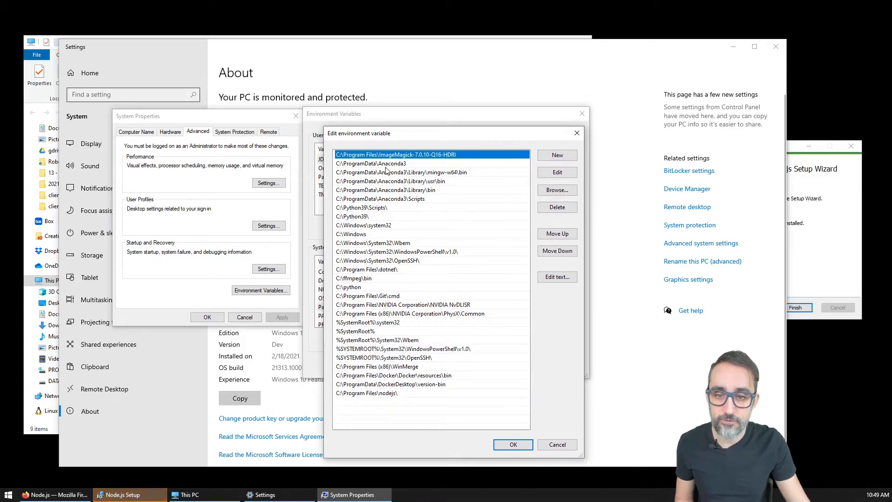
mouse_move(400, 300)
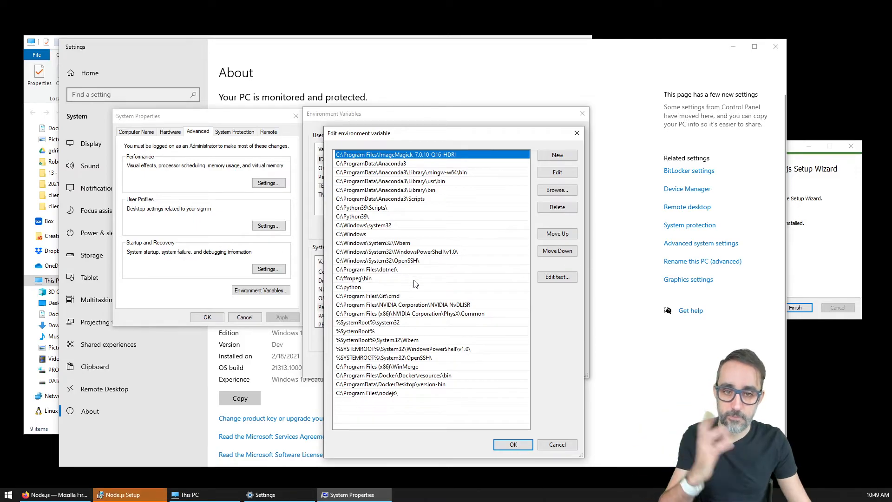
mouse_move(415, 287)
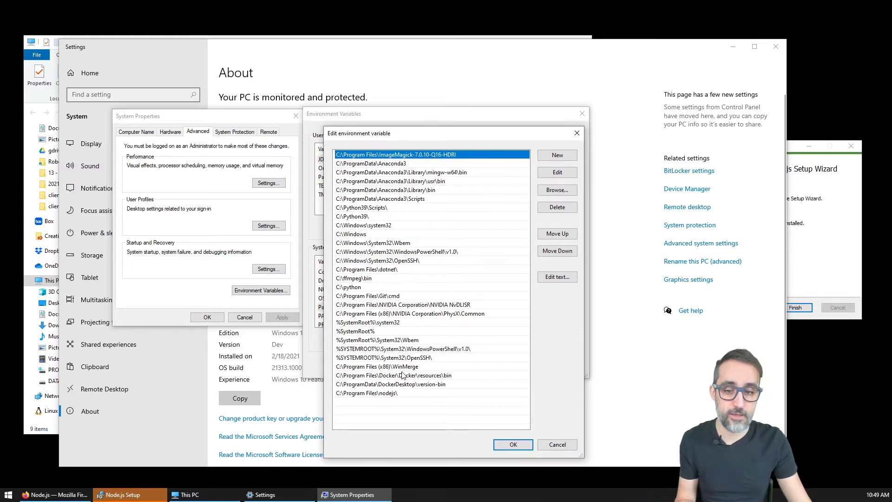
mouse_move(371, 397)
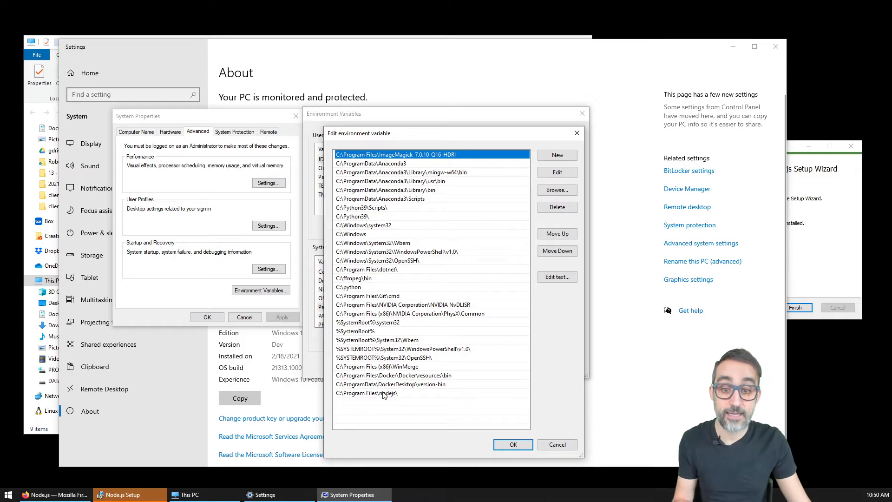
left_click(512, 445)
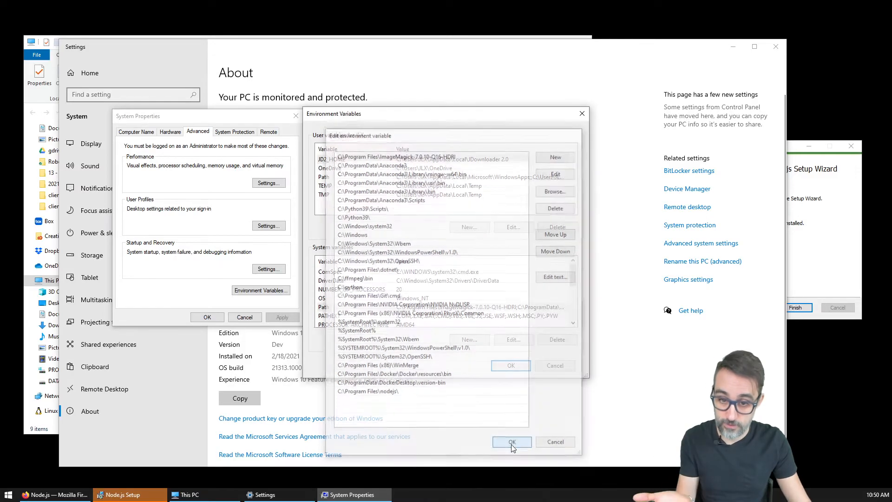
left_click(511, 443)
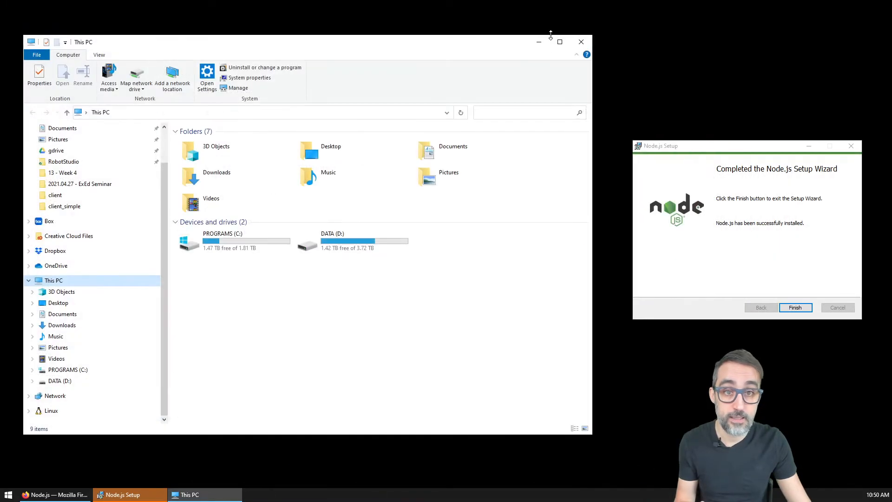
Close File Explorer and finish the Node.js Setup wizard
left_click(581, 42)
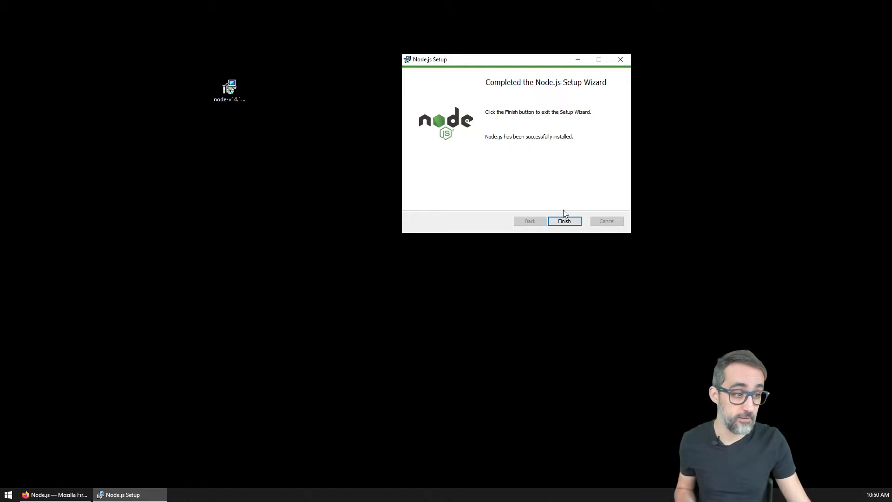
left_click(563, 221)
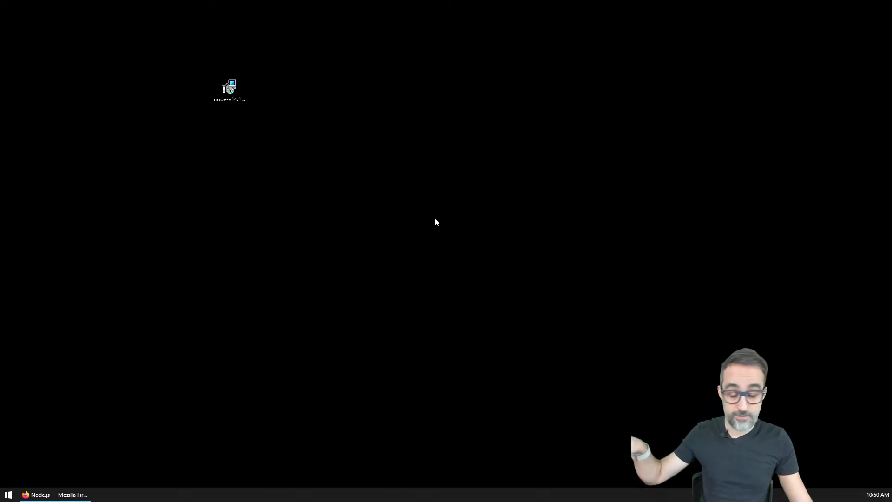
mouse_move(168, 277)
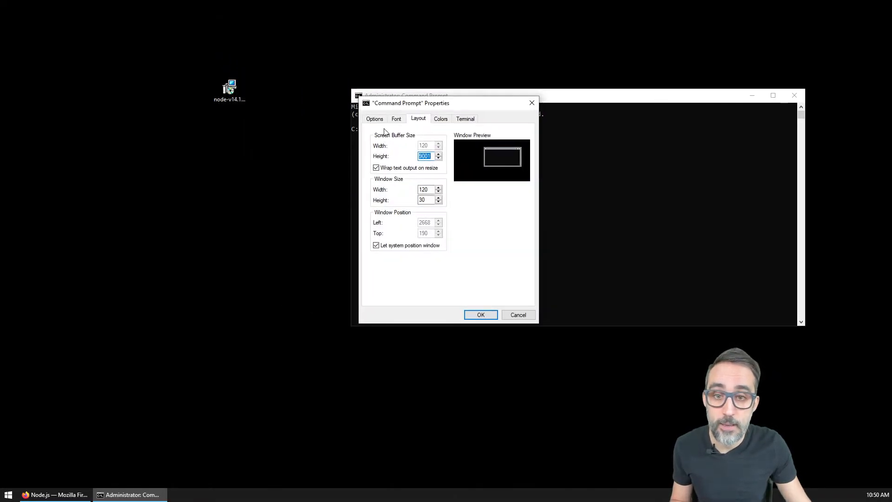
Dismiss the Command Prompt properties and centre the administrator window
left_click(396, 118)
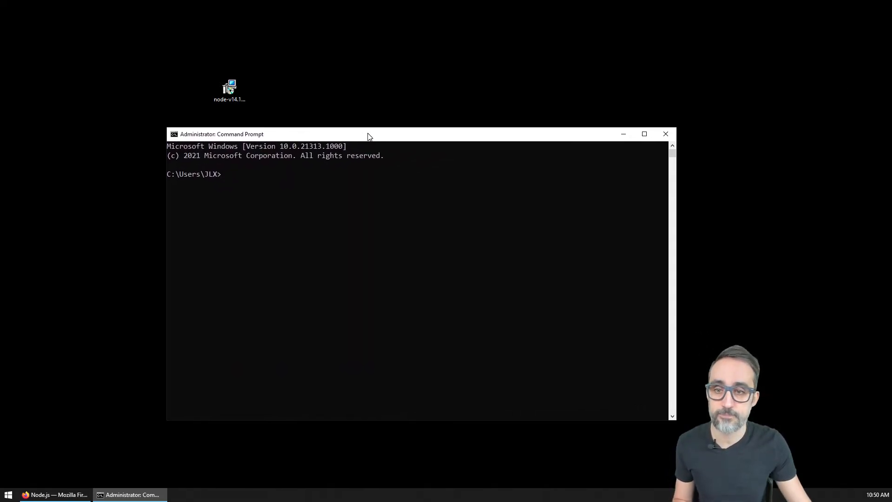
left_click_drag(368, 134, 379, 144)
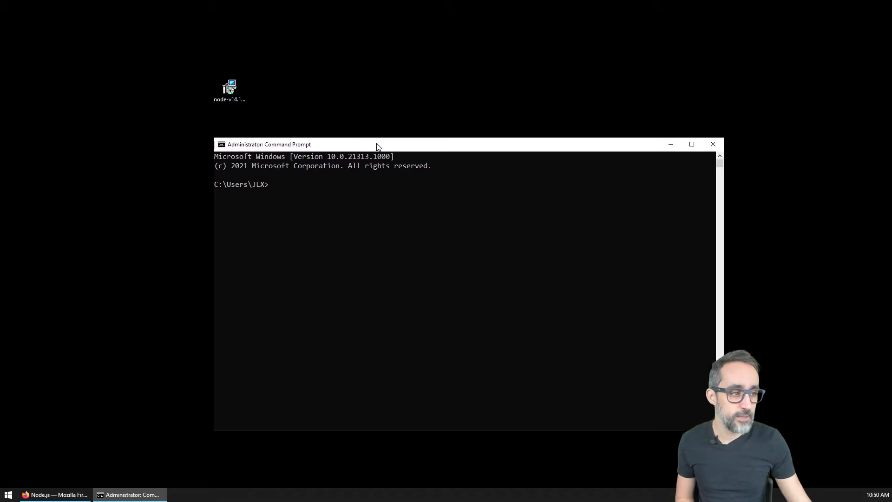
left_click_drag(377, 144, 383, 148)
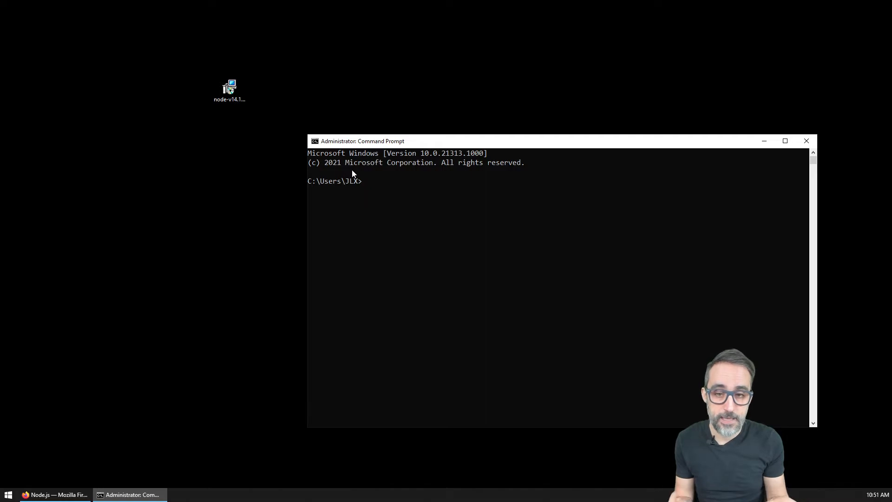
mouse_move(409, 141)
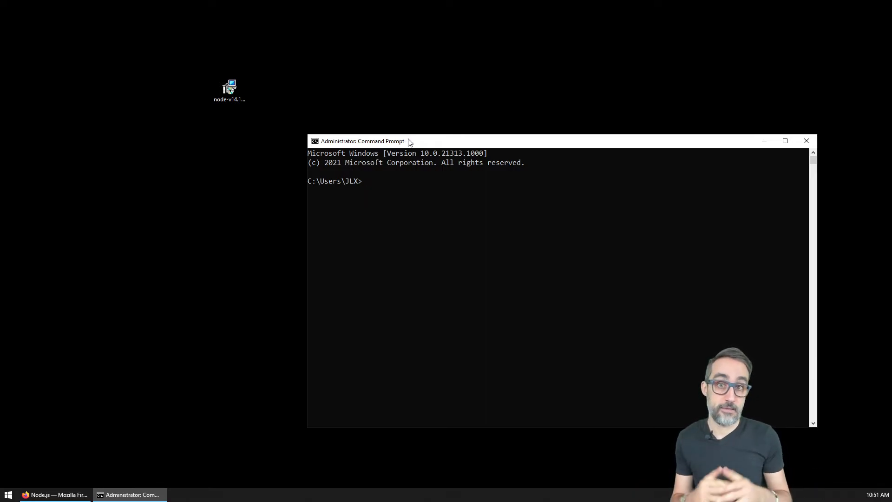
Run node -v to confirm the installed version is v14.15.5
type("node")
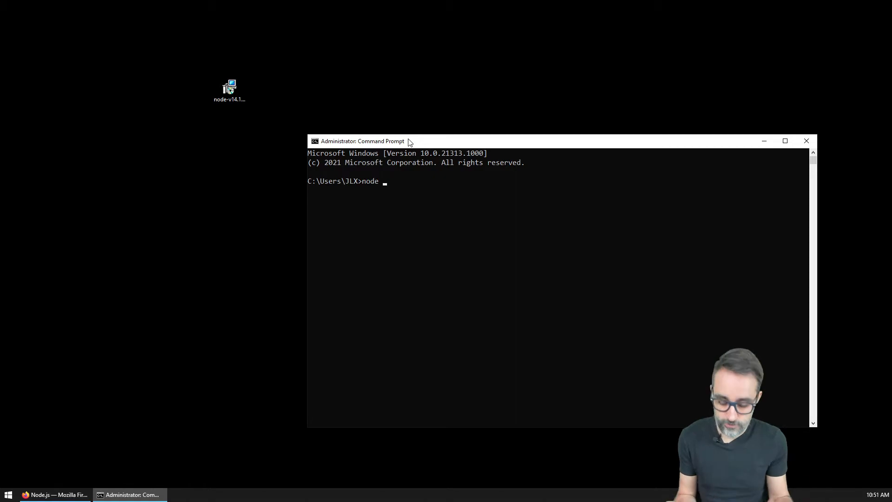
type("-")
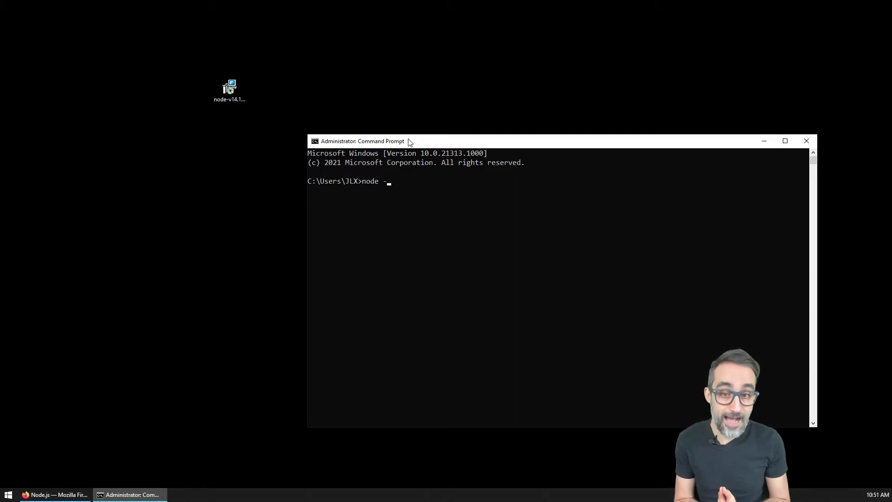
type("v")
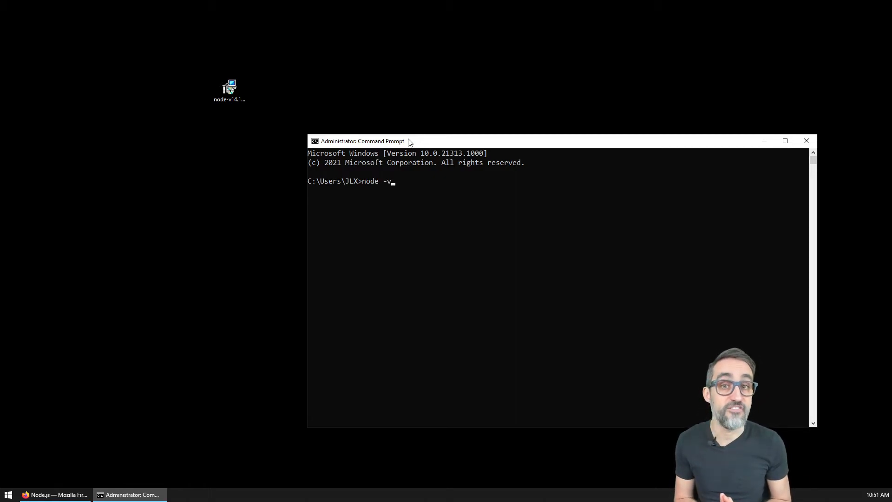
key("Enter")
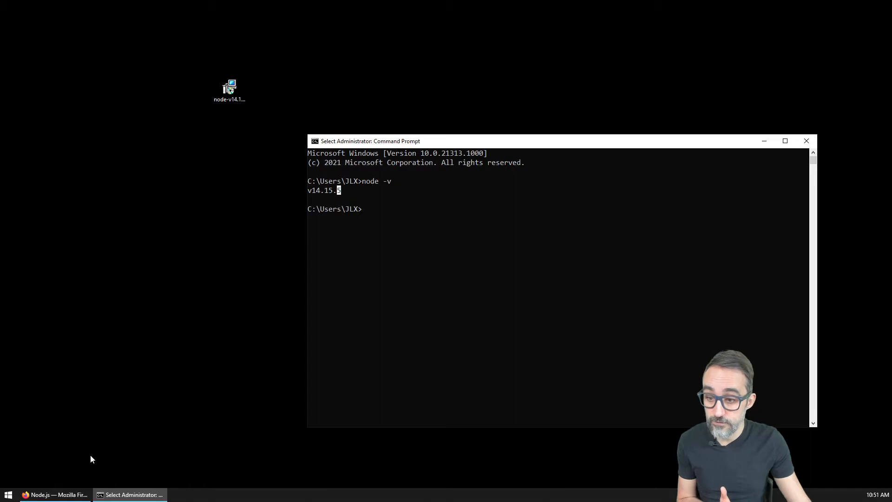
left_click(54, 494)
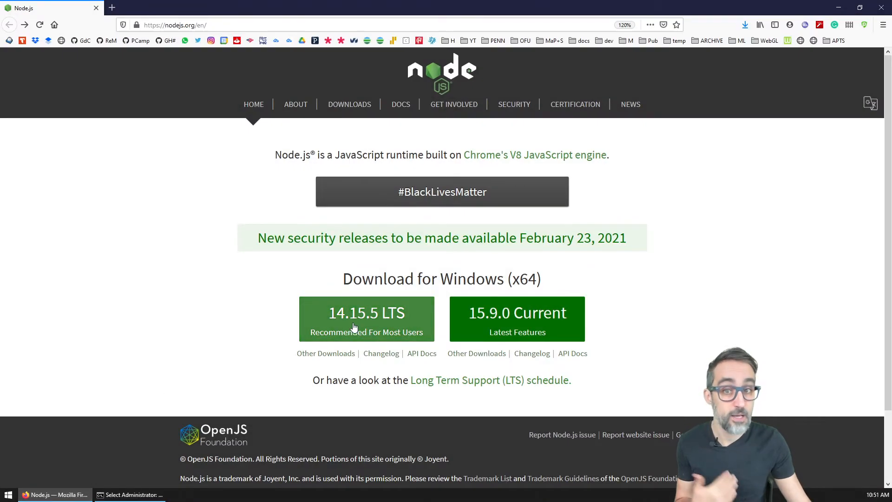
left_click(129, 495)
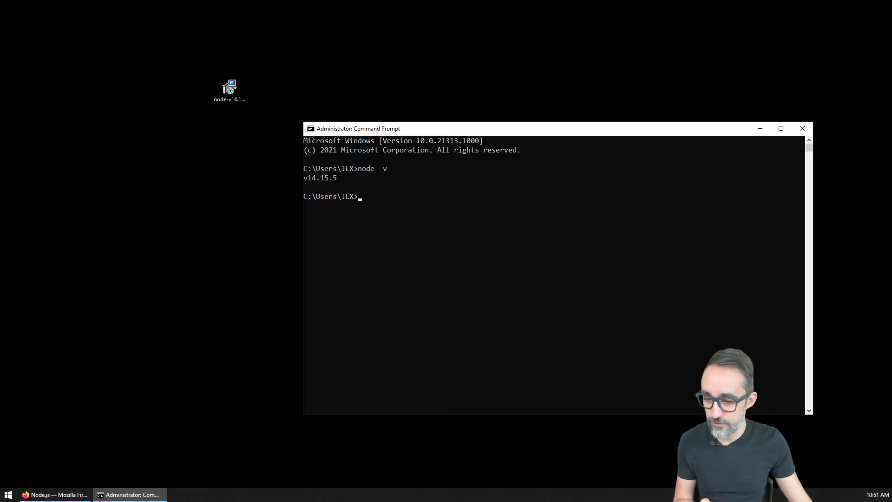
Leave the repl.it search in Firefox and start the Node.js v14.15.5 REPL with node
type("repl.it/")
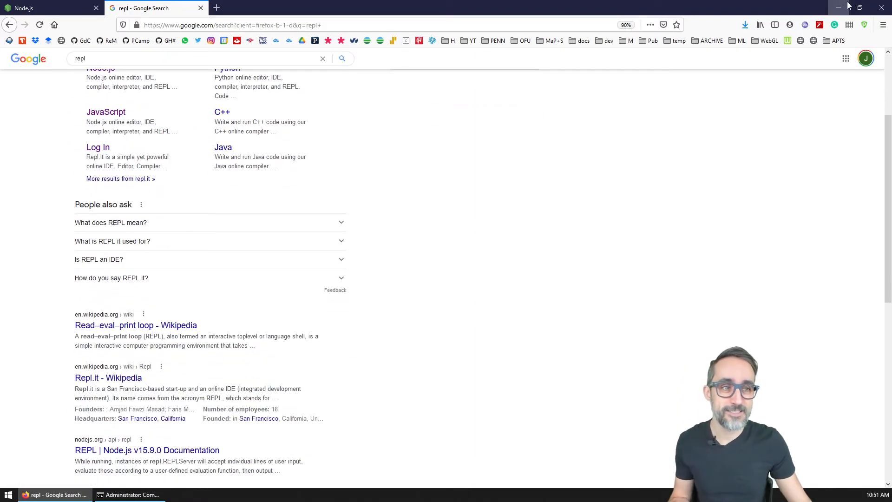
left_click(130, 494)
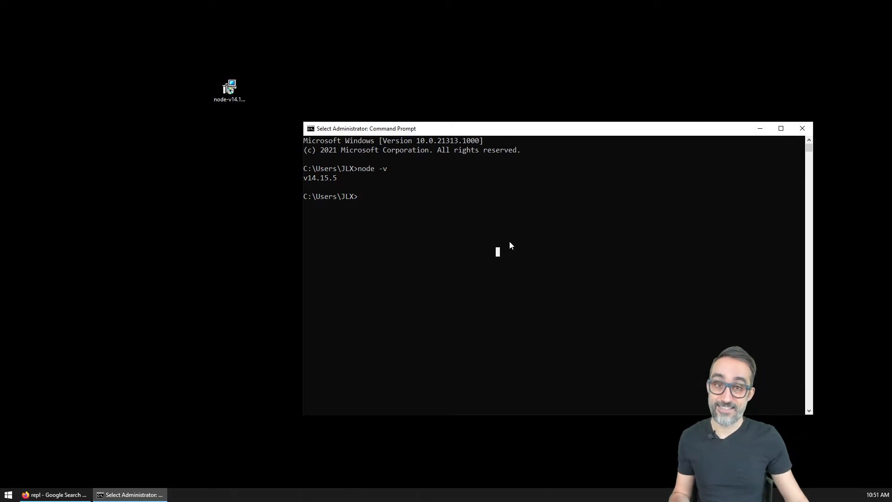
type("node")
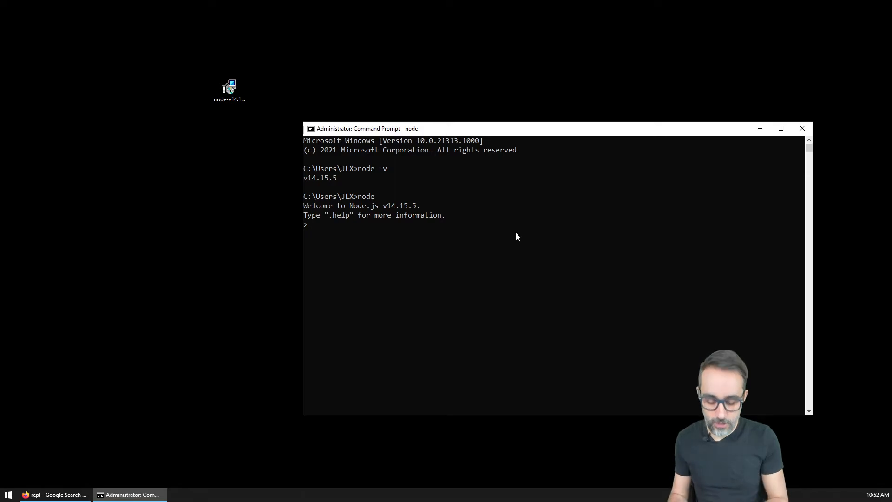
Declare let sum = 10 + 23; and log sum to print 33
type("let sum")
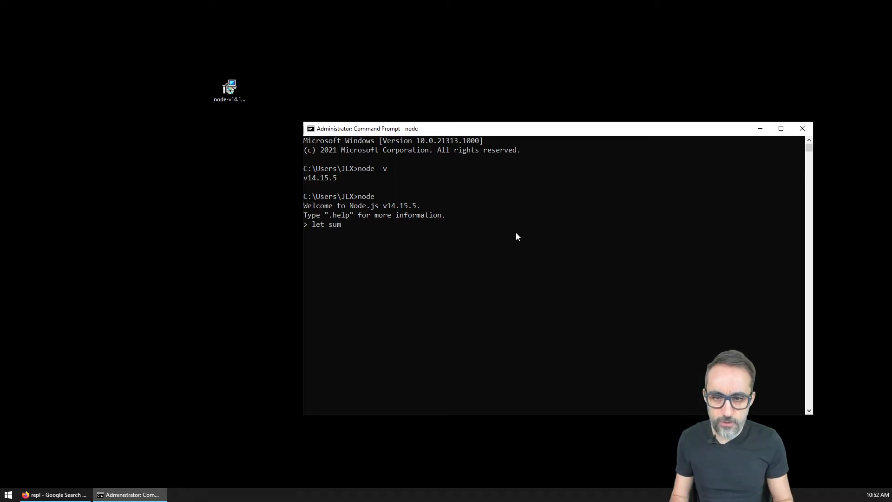
type("=")
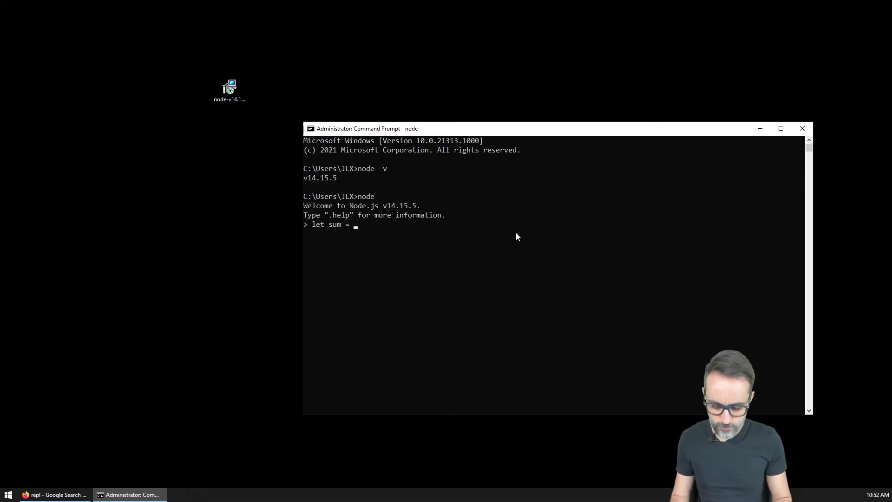
type("10 + 23;")
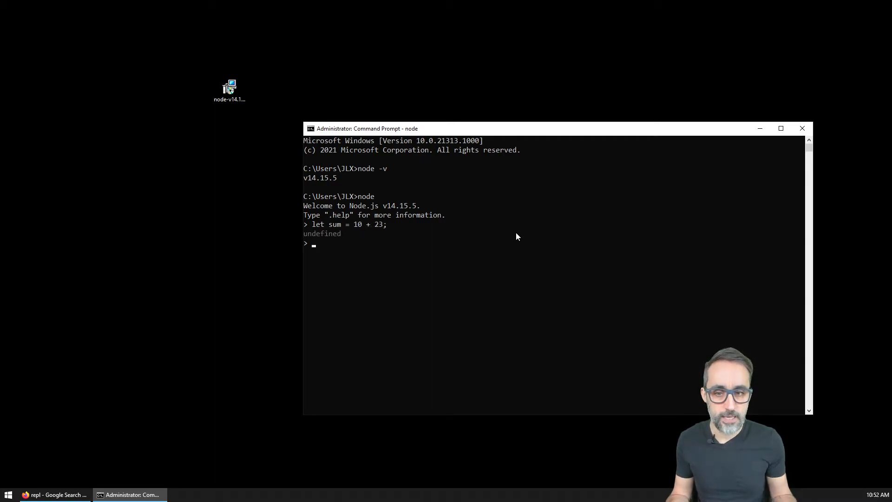
type("console.log")
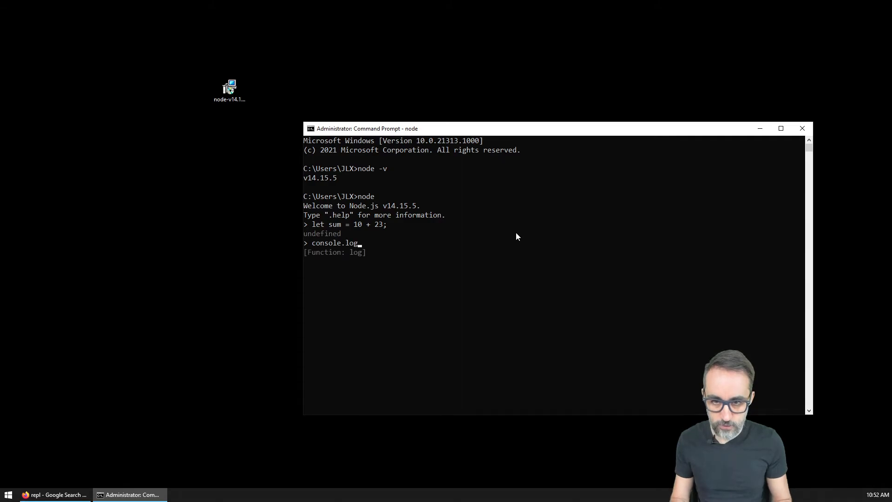
type("(sum)")
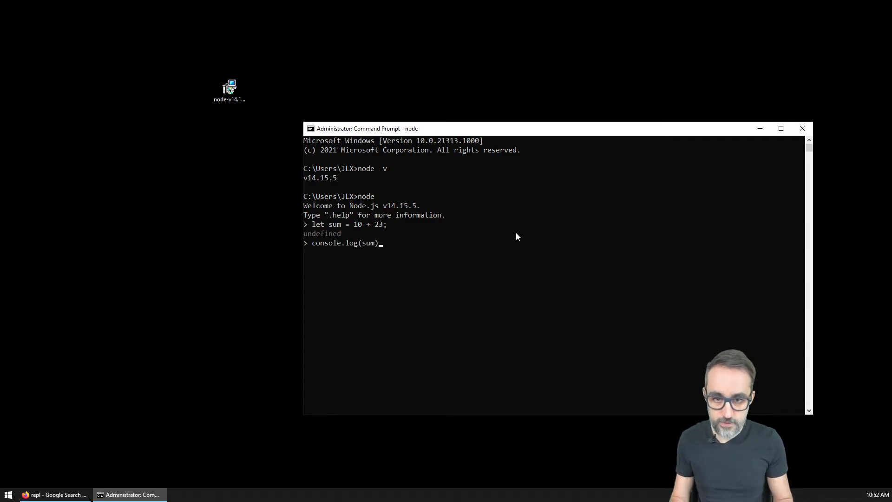
key("Enter")
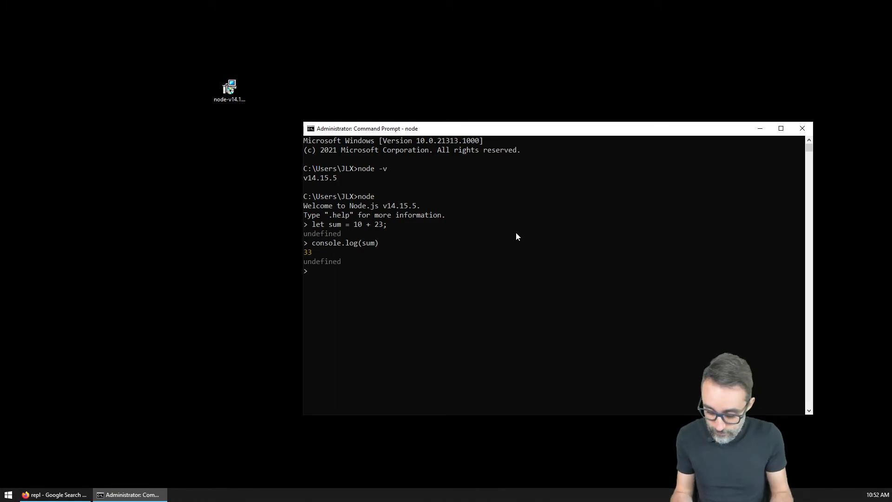
Redefine sum as function sum(a, b) { return a + b; }, triggering the already-declared error
type("function()")
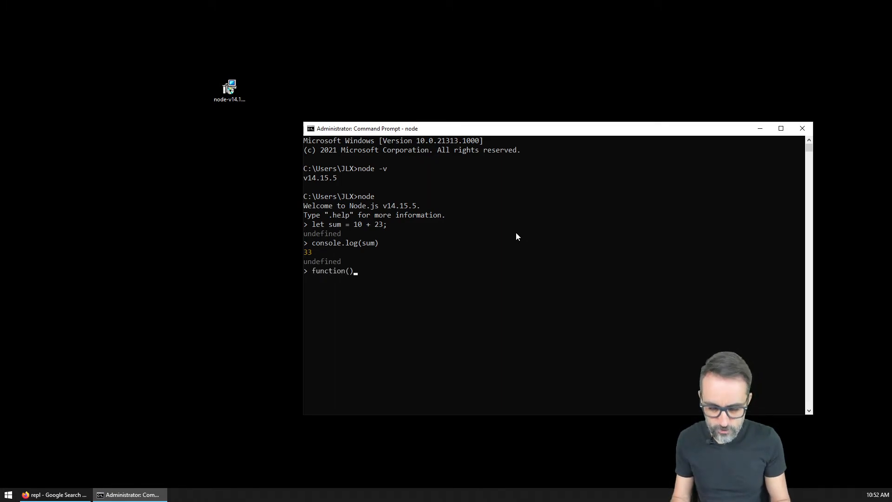
key("Backspace")
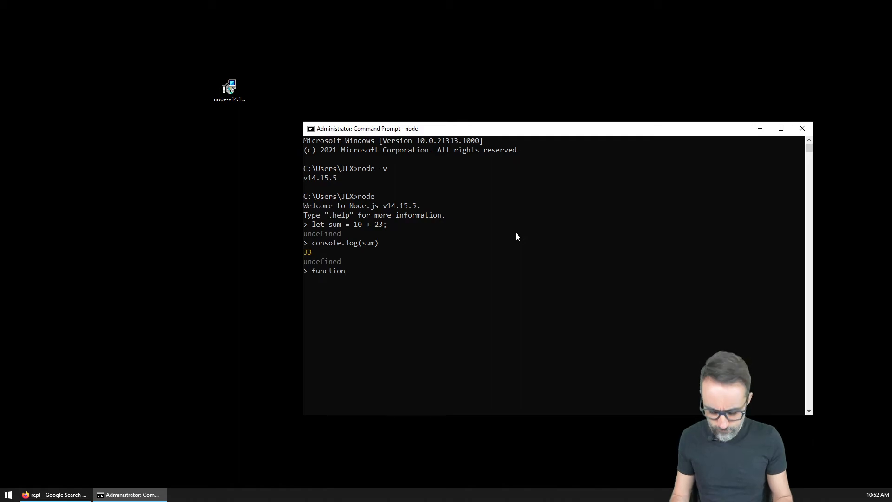
type("sum(a, b) {")
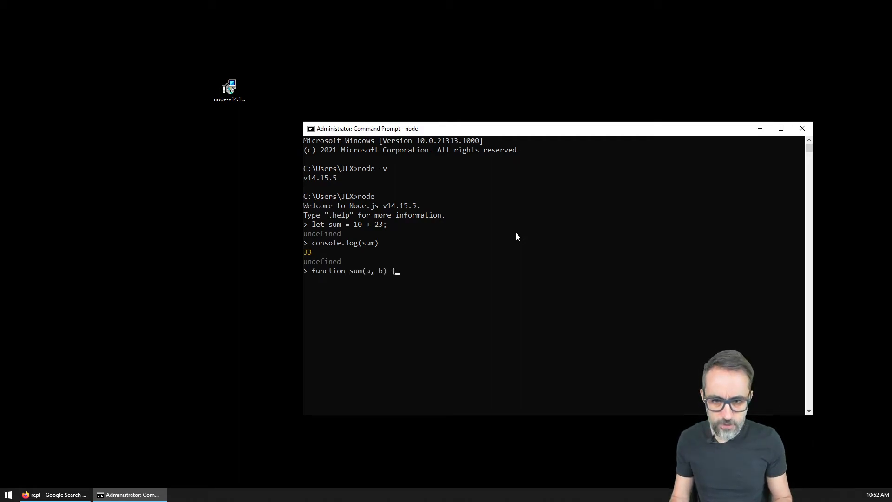
type("return")
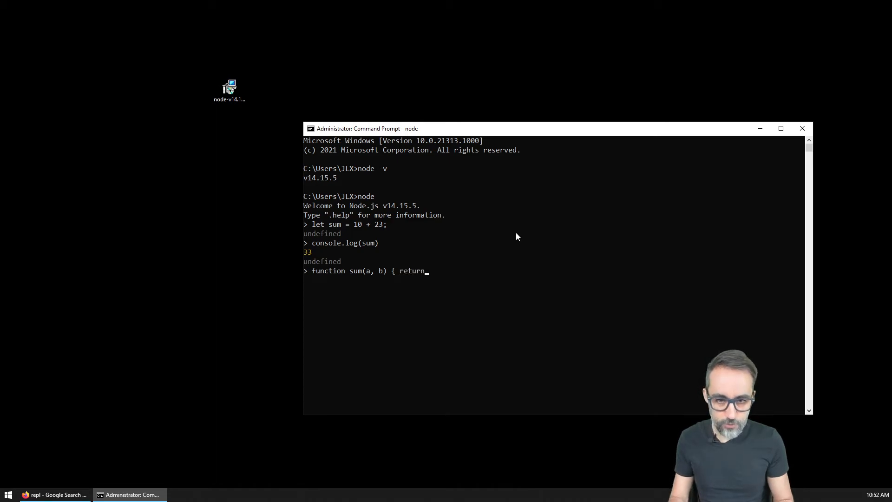
type("a + b;")
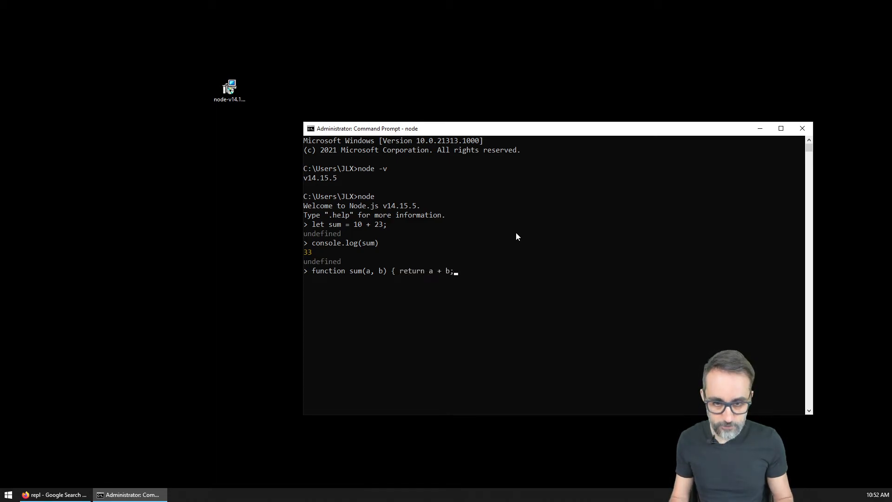
type("}")
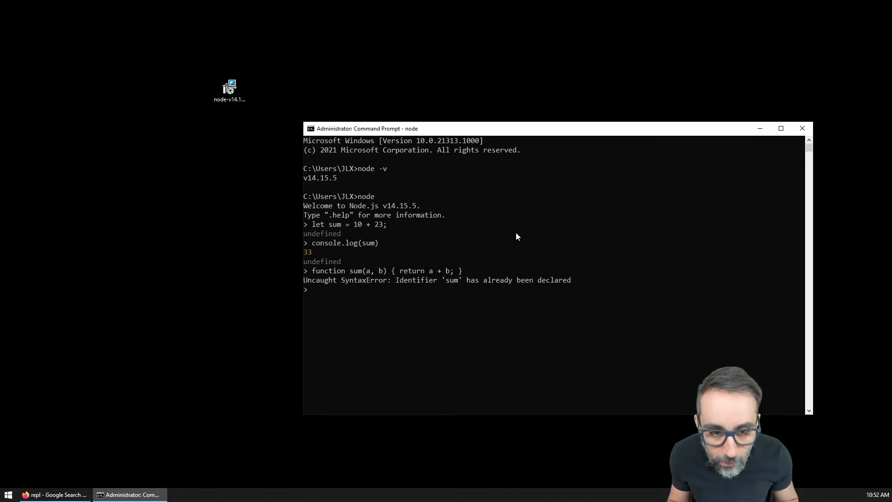
Define an add(a, b) function, reassign sum = add(26, 78), and log sum to print 104
type("function sum(a, b) { return a + b; }")
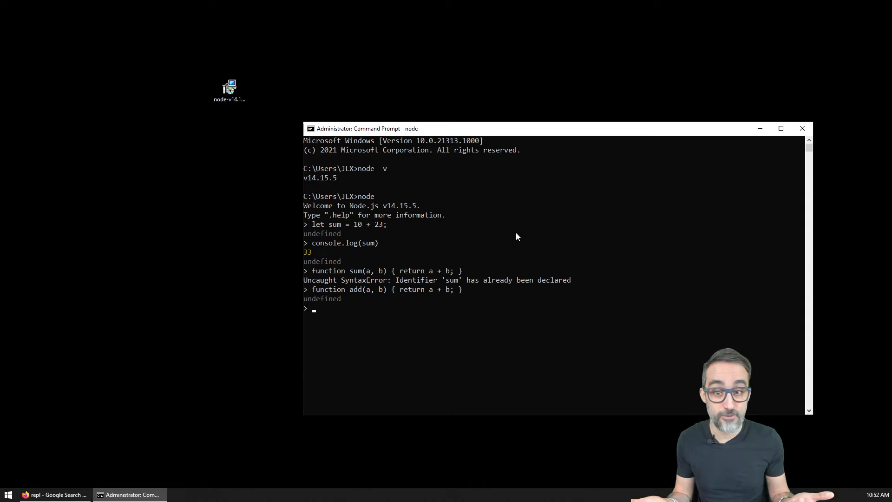
type("sum = add(")
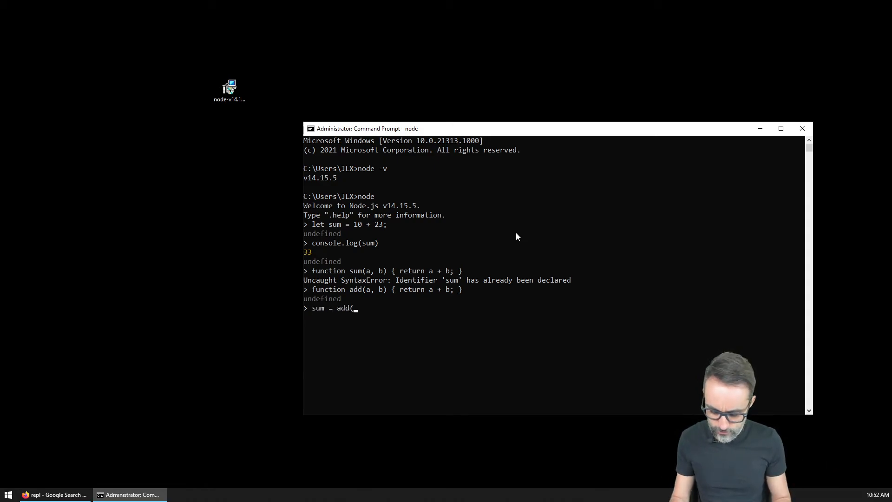
type("26, 78")
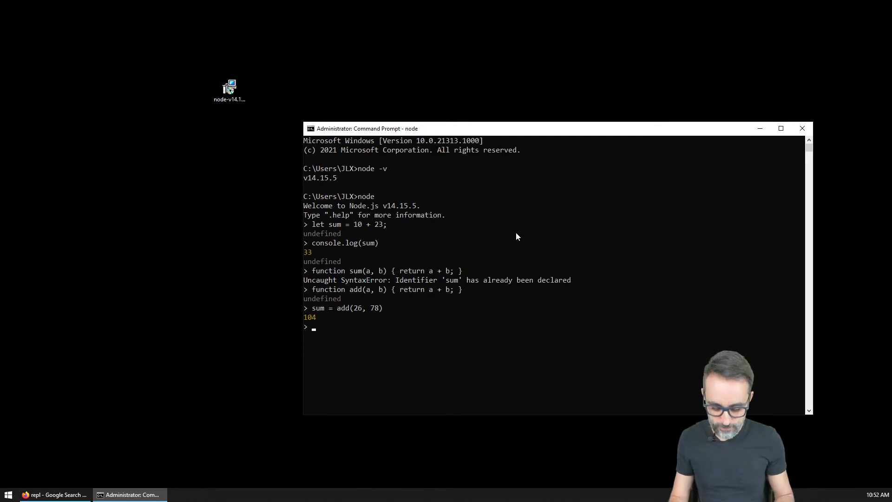
type("console.log")
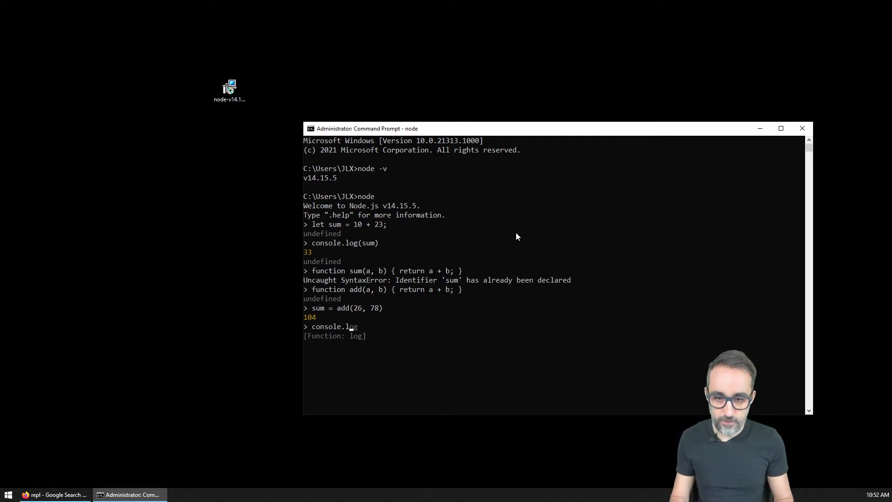
type("(a")
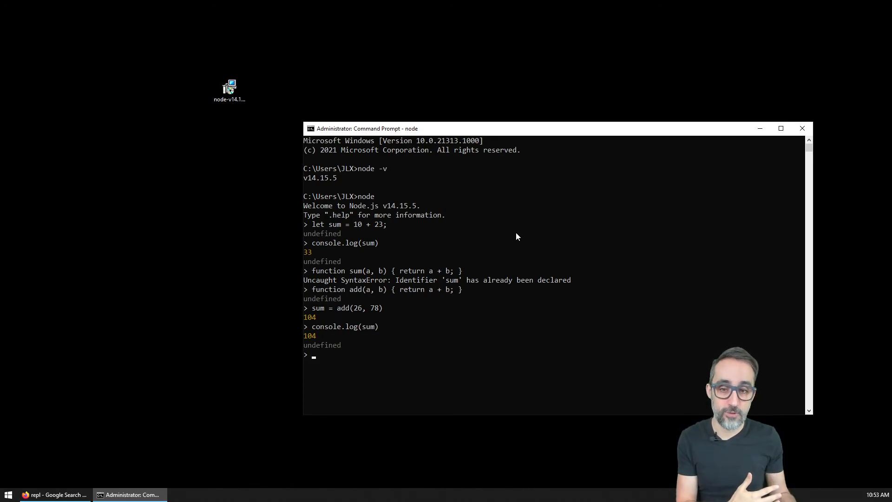
Exit the REPL with Ctrl+C and run node testfile.js, which fails with Cannot find module
key("ctrl+c")
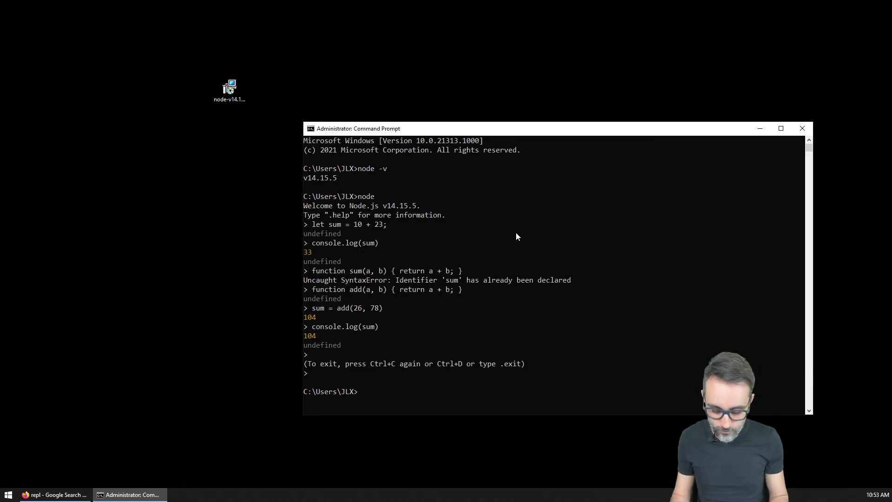
type("node")
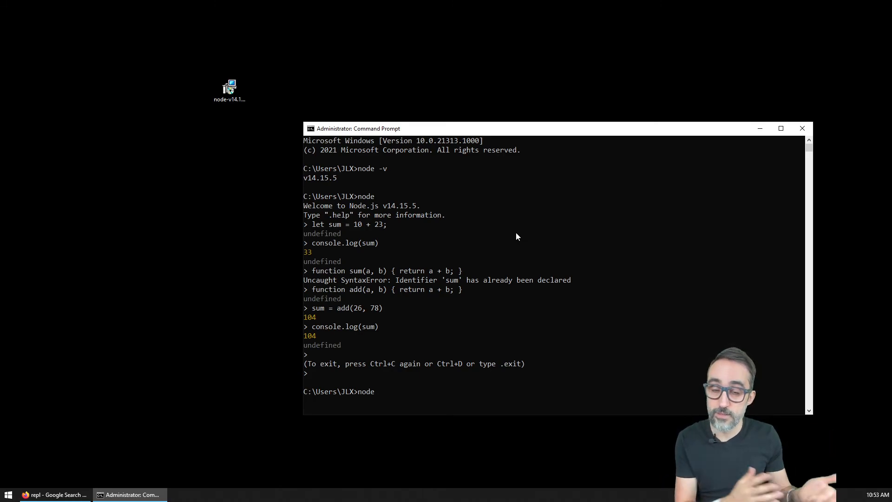
type("tes")
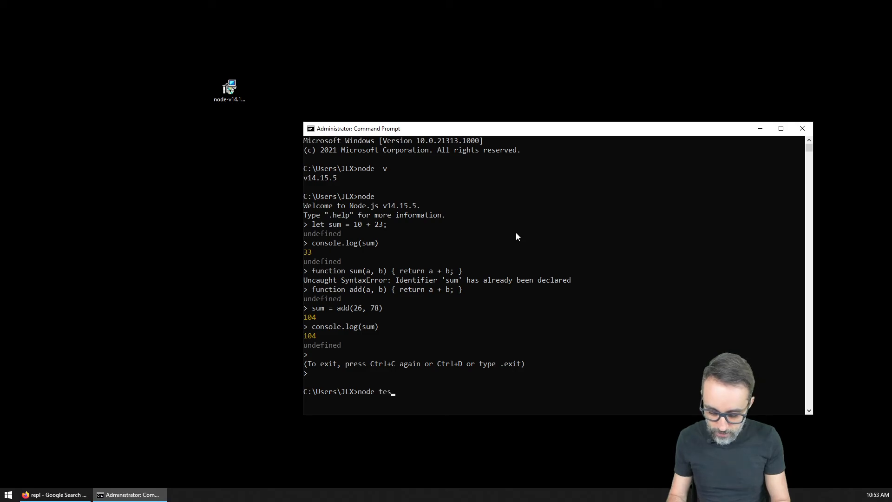
type("tfile.js")
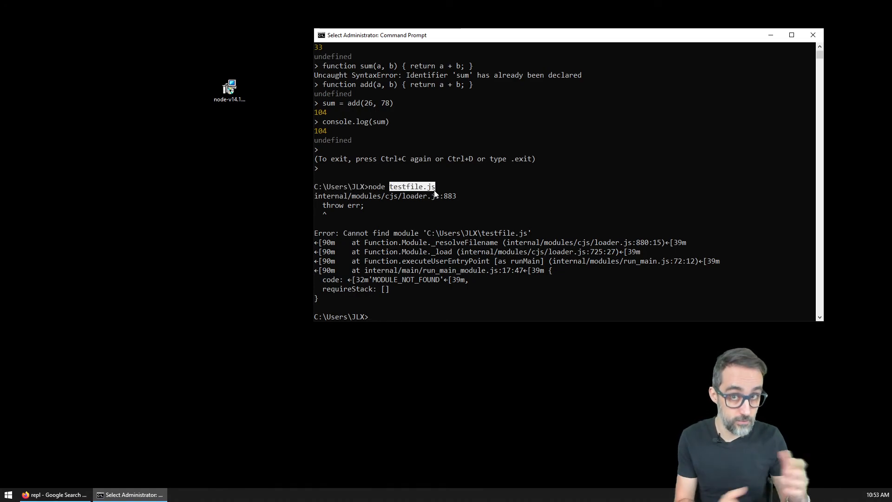
Enter python something.py at the prompt
type("python some")
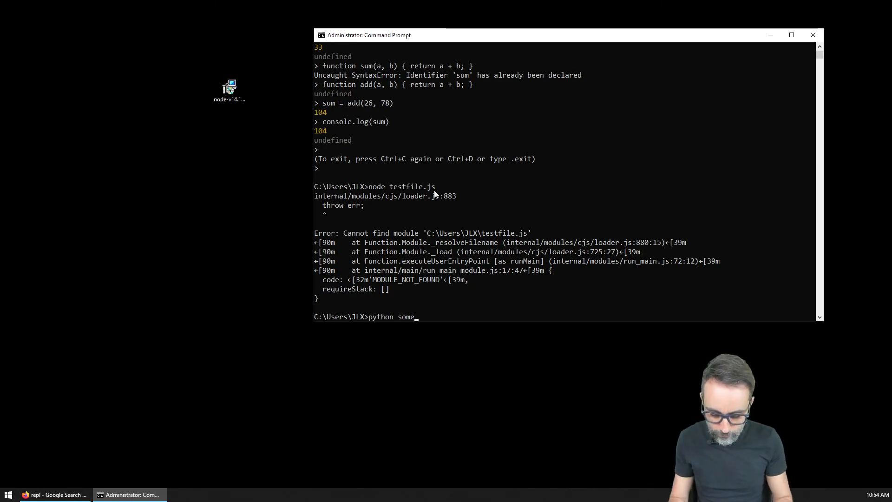
type("thing.py")
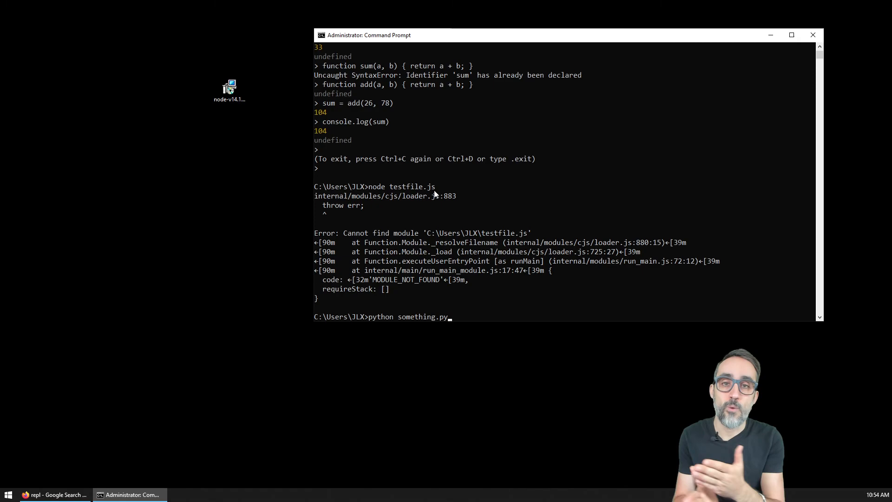